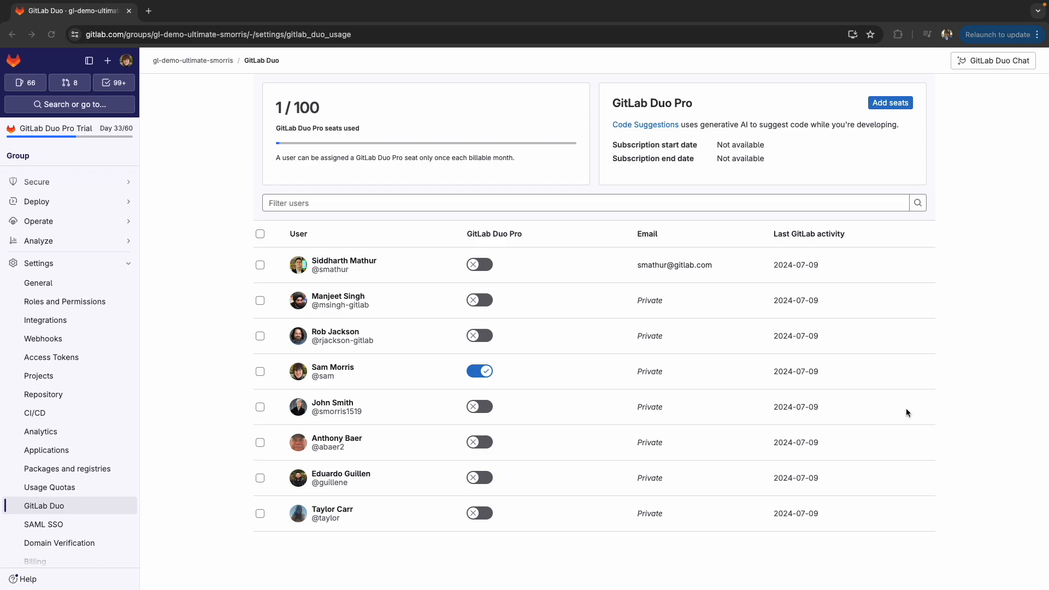
{"action": "mouse_move", "coordinate": [876, 408]}
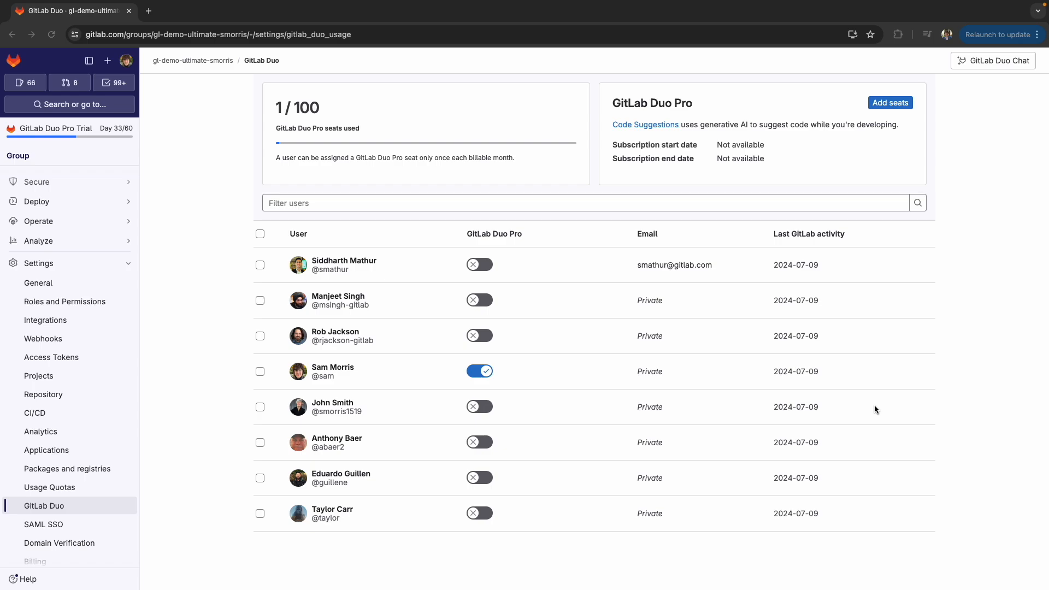
{"action": "mouse_move", "coordinate": [225, 127]}
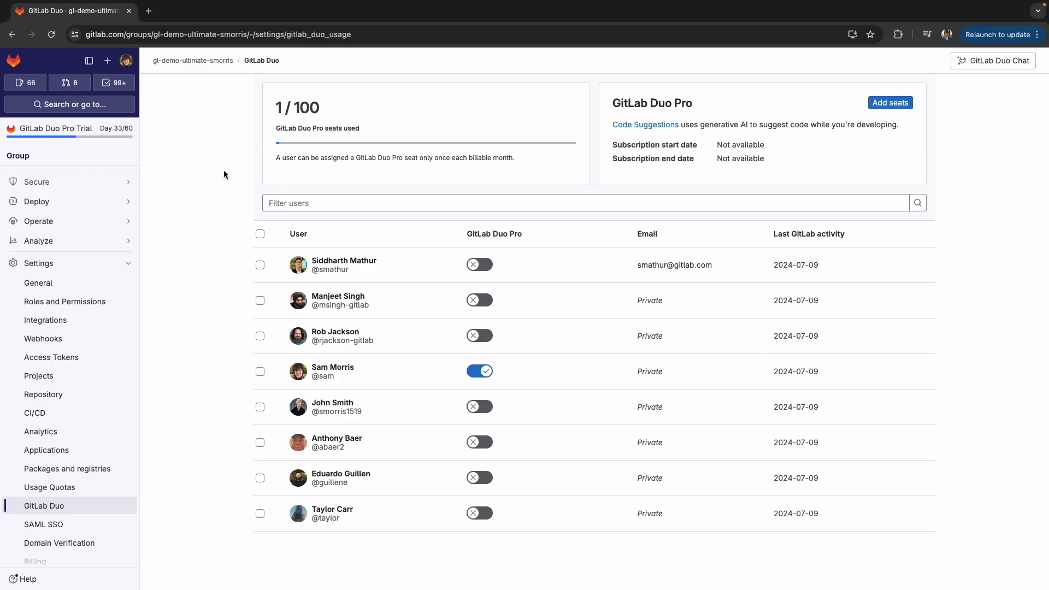
- Toggle a second user's GitLab Duo Pro seat on and off, then dismiss the Duo Chat intro tip
{"action": "double_click", "coordinate": [306, 109]}
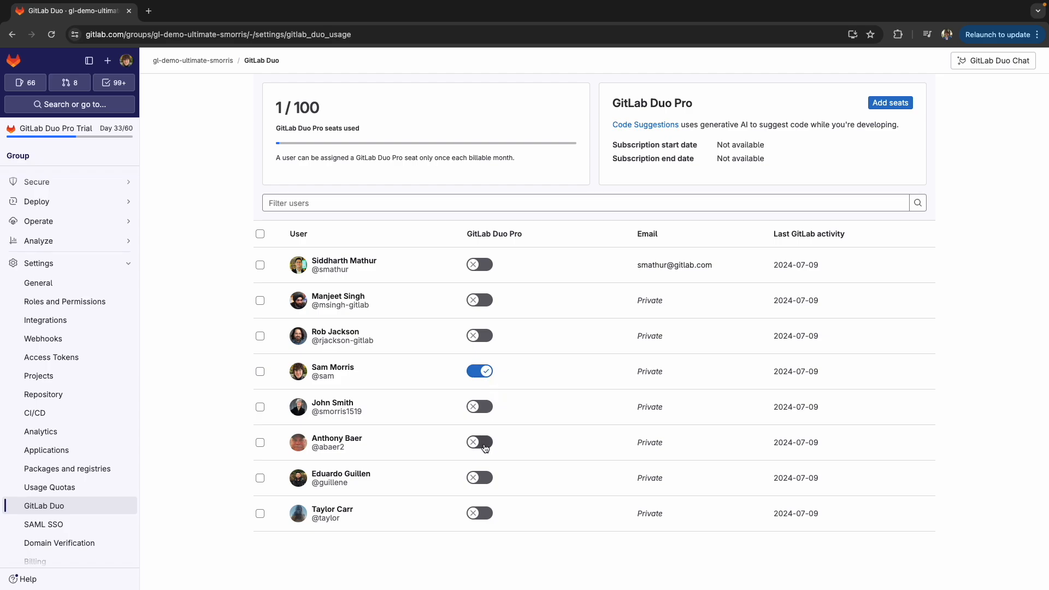
{"action": "left_click", "coordinate": [479, 443]}
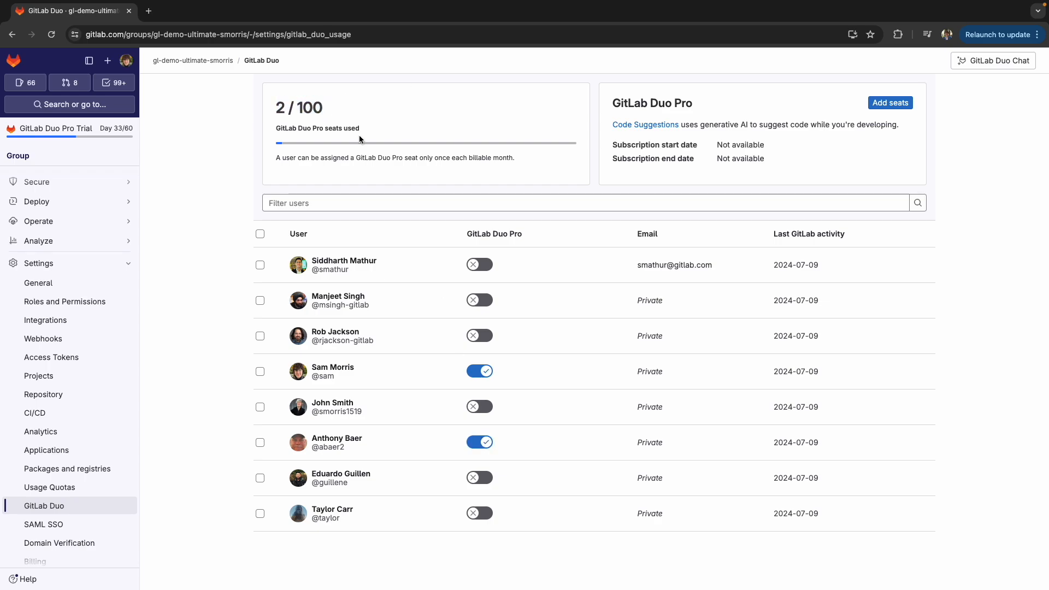
{"action": "left_click", "coordinate": [478, 443]}
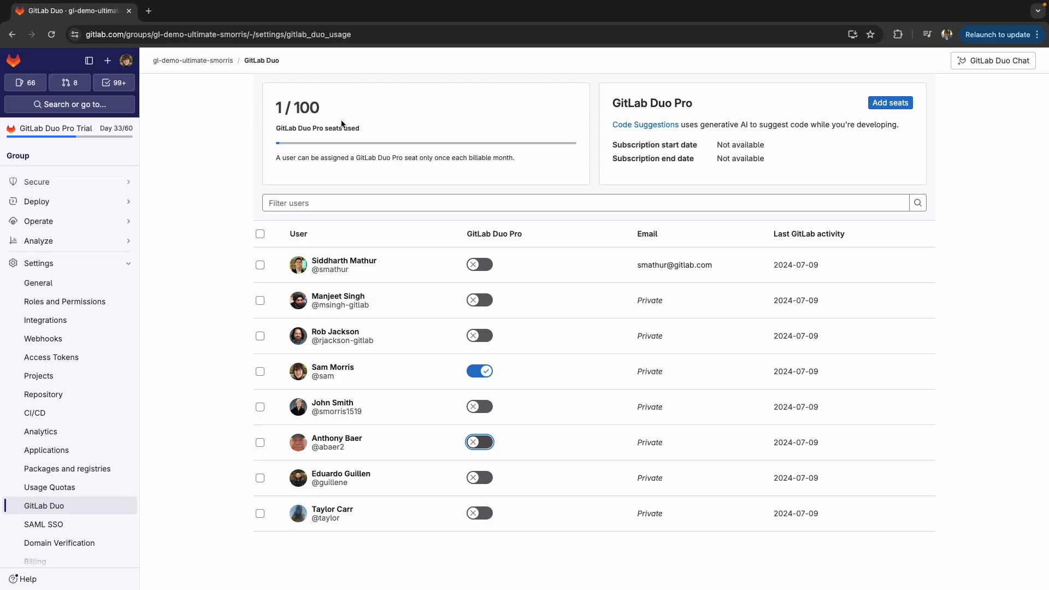
{"action": "mouse_move", "coordinate": [523, 382]}
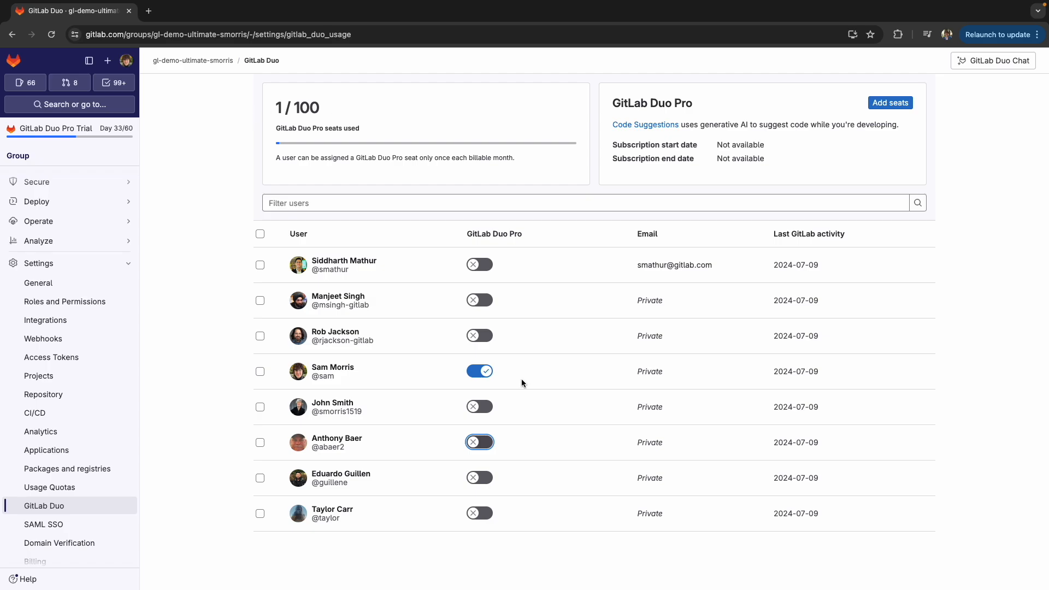
{"action": "mouse_move", "coordinate": [422, 405]}
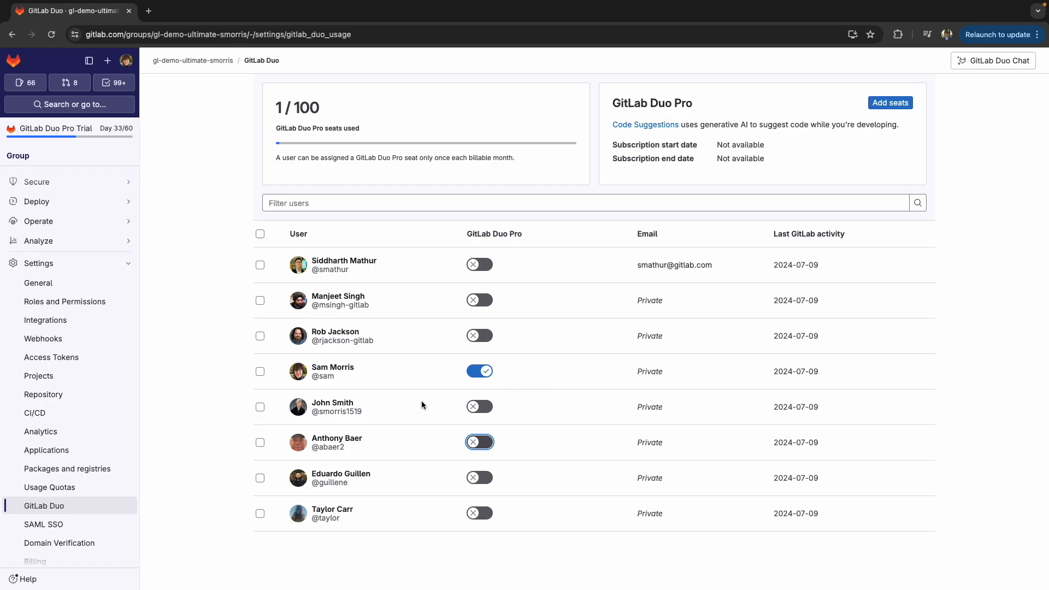
{"action": "mouse_move", "coordinate": [400, 420]}
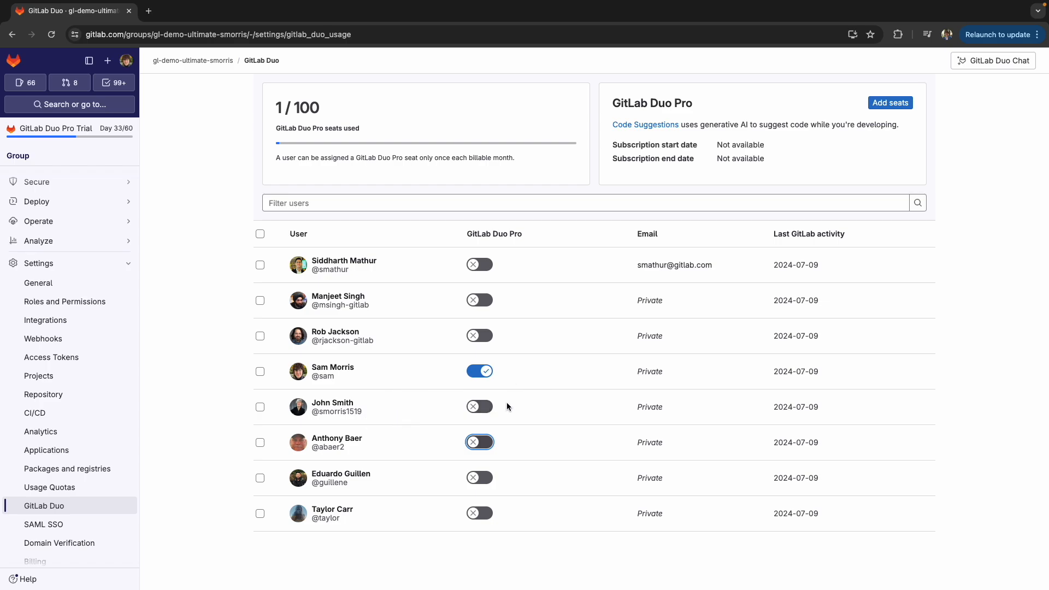
{"action": "mouse_move", "coordinate": [640, 419]}
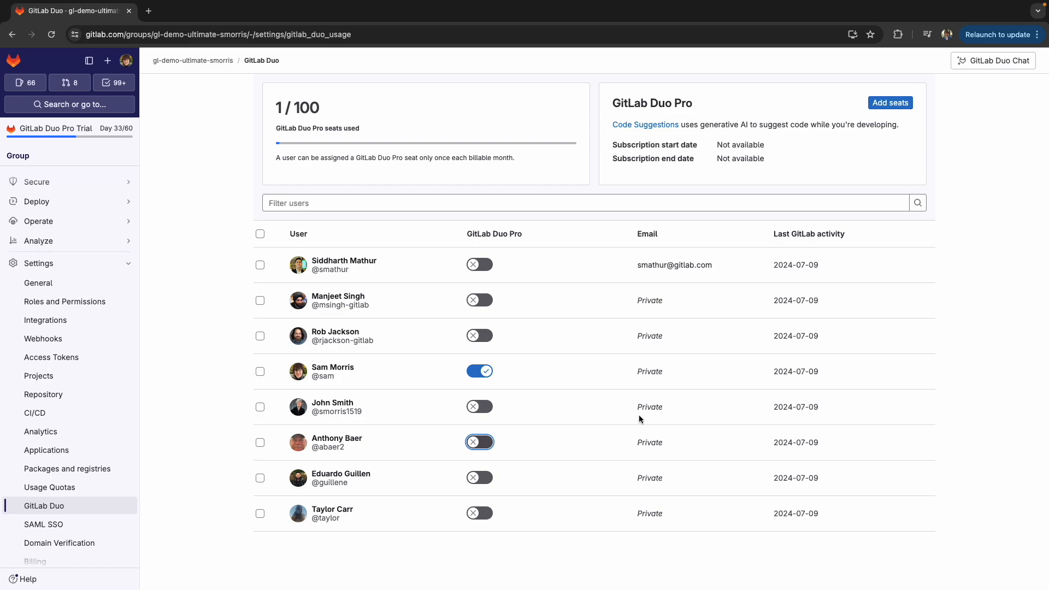
{"action": "mouse_move", "coordinate": [416, 414]}
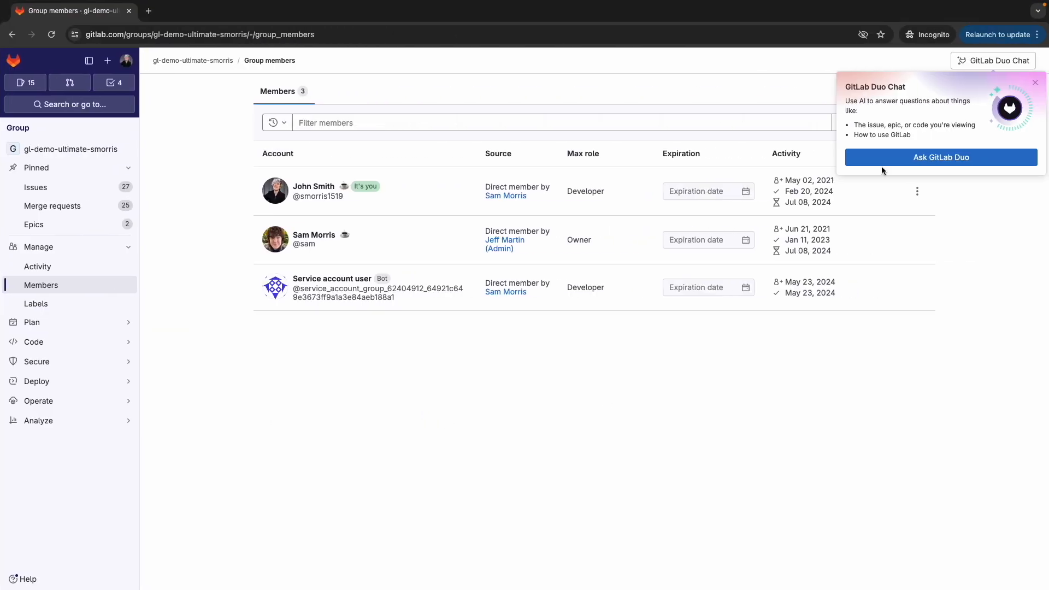
{"action": "left_click", "coordinate": [1036, 82]}
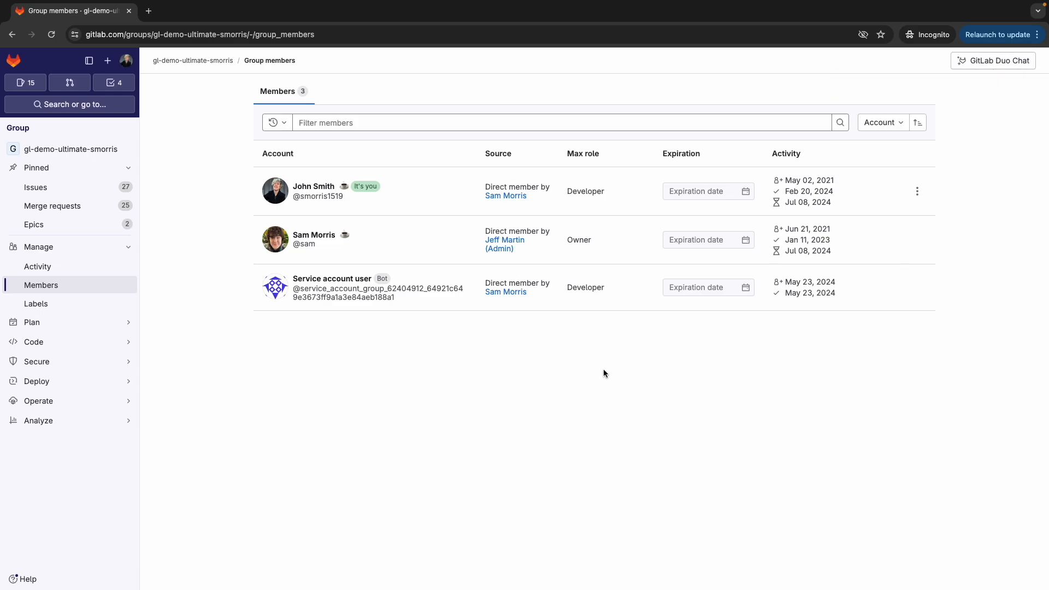
{"action": "mouse_move", "coordinate": [634, 329]}
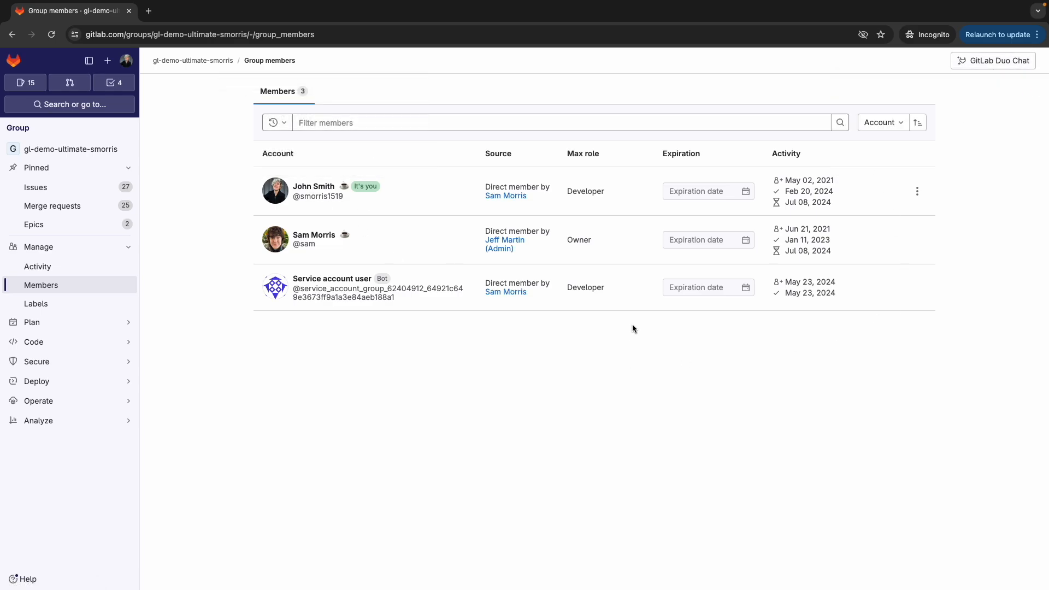
{"action": "mouse_move", "coordinate": [598, 194]}
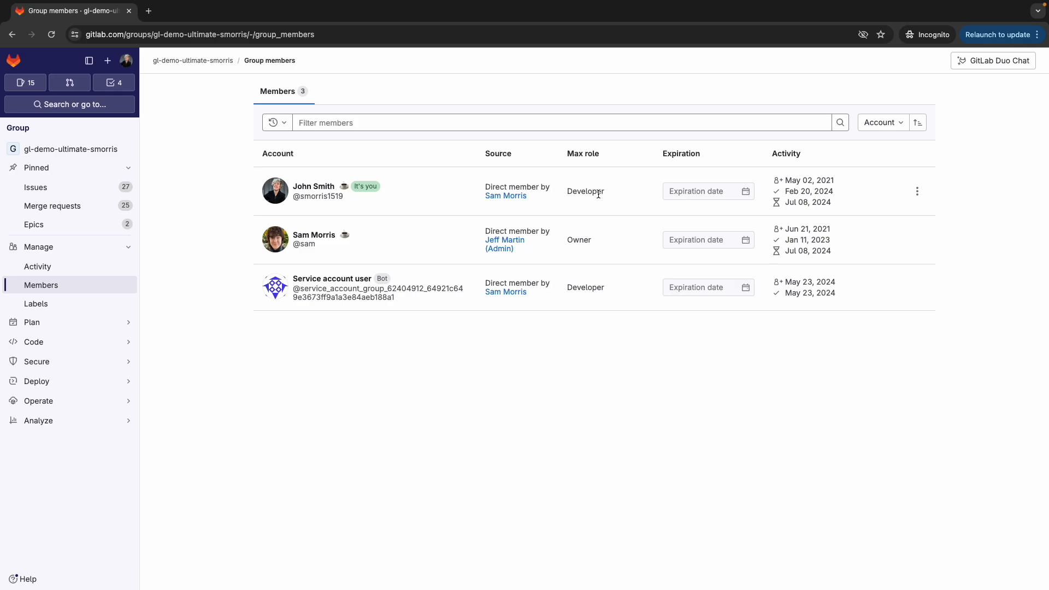
{"action": "mouse_move", "coordinate": [837, 499]}
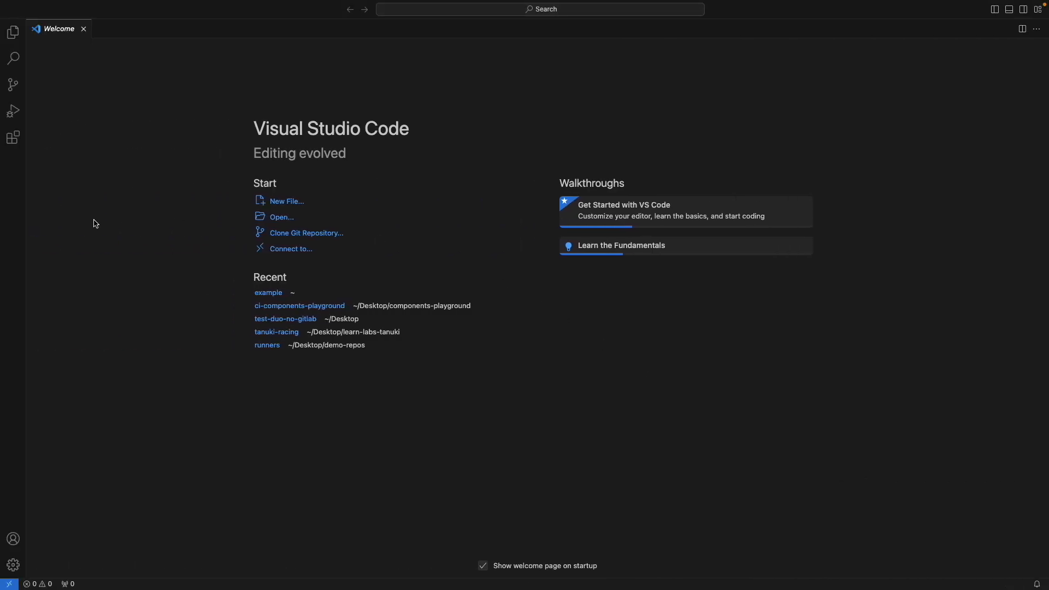
{"action": "mouse_move", "coordinate": [82, 205]}
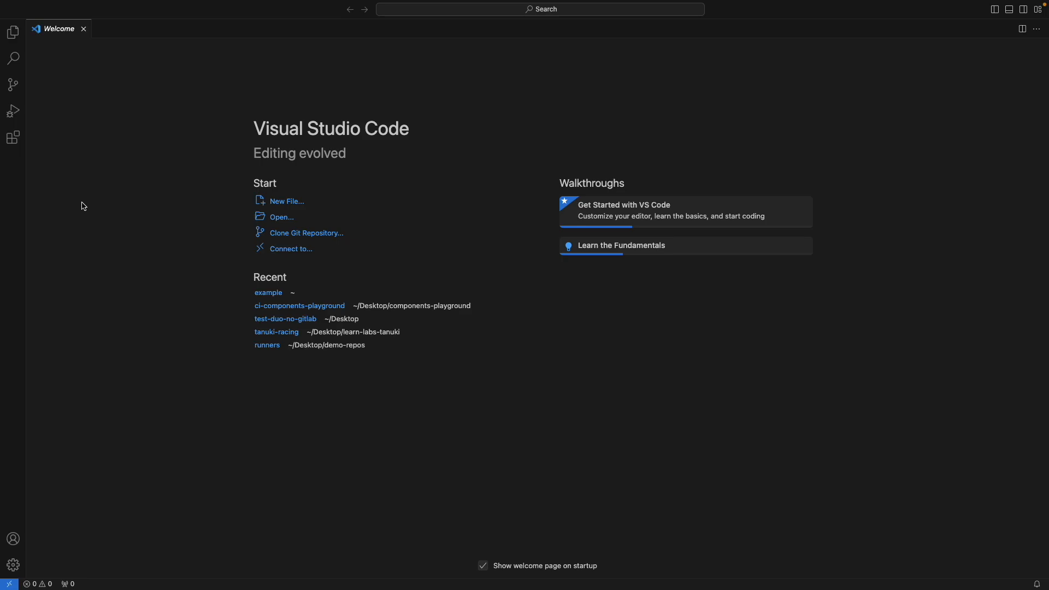
{"action": "mouse_move", "coordinate": [12, 137]}
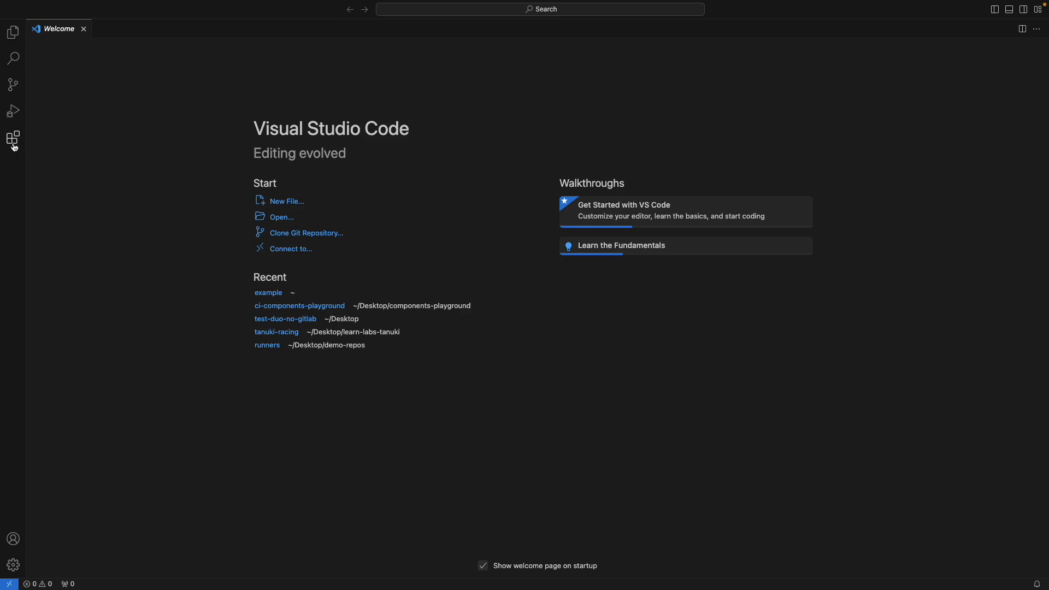
- Search the Extensions view for 'gitlab' and install the GitLab Workflow extension
{"action": "left_click", "coordinate": [13, 139]}
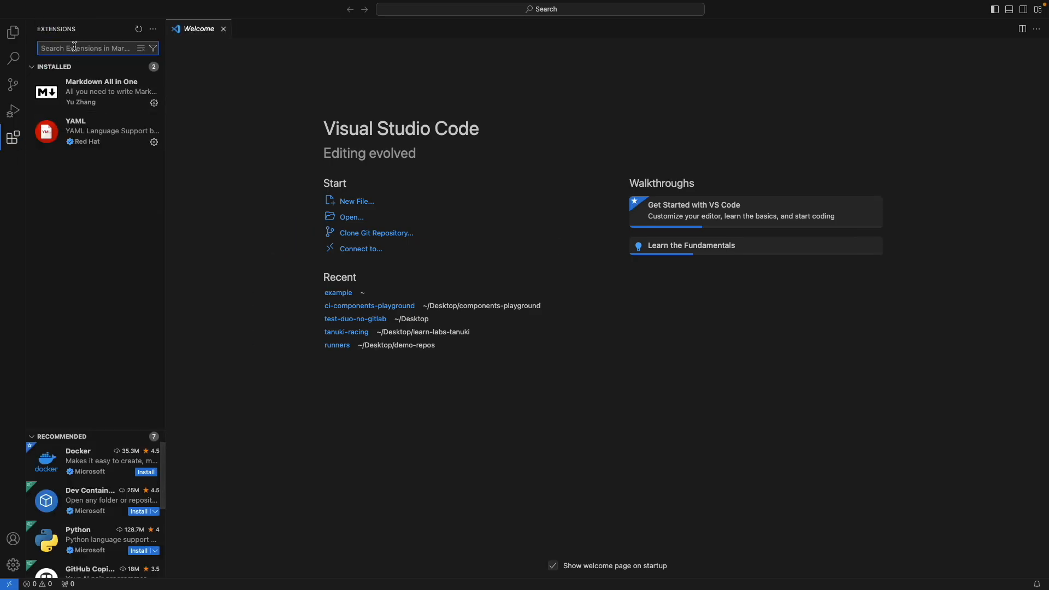
{"action": "type", "text": "gitlab"}
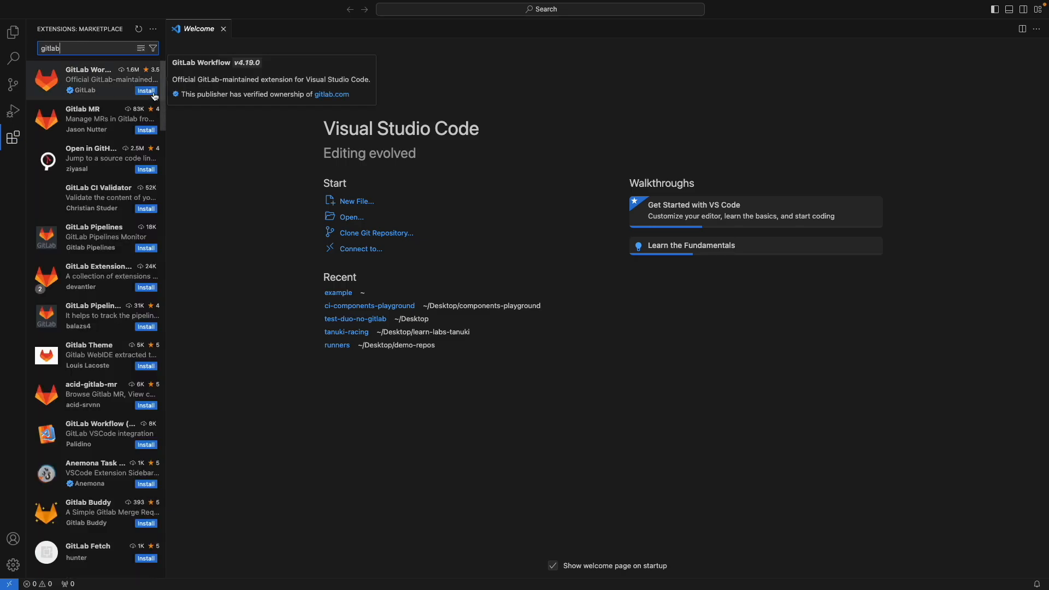
{"action": "left_click", "coordinate": [88, 80]}
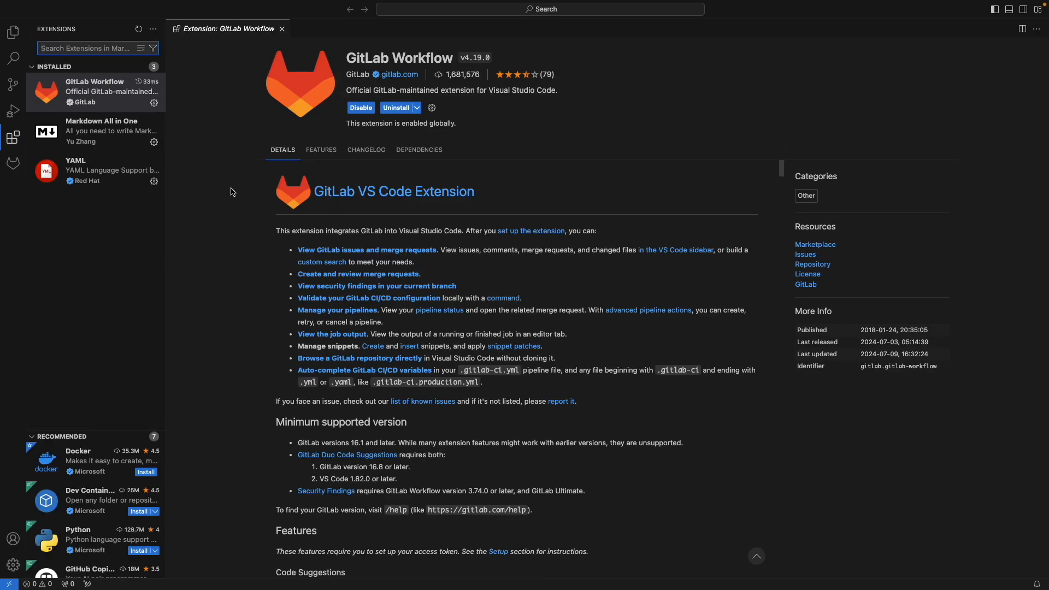
{"action": "mouse_move", "coordinate": [76, 199]}
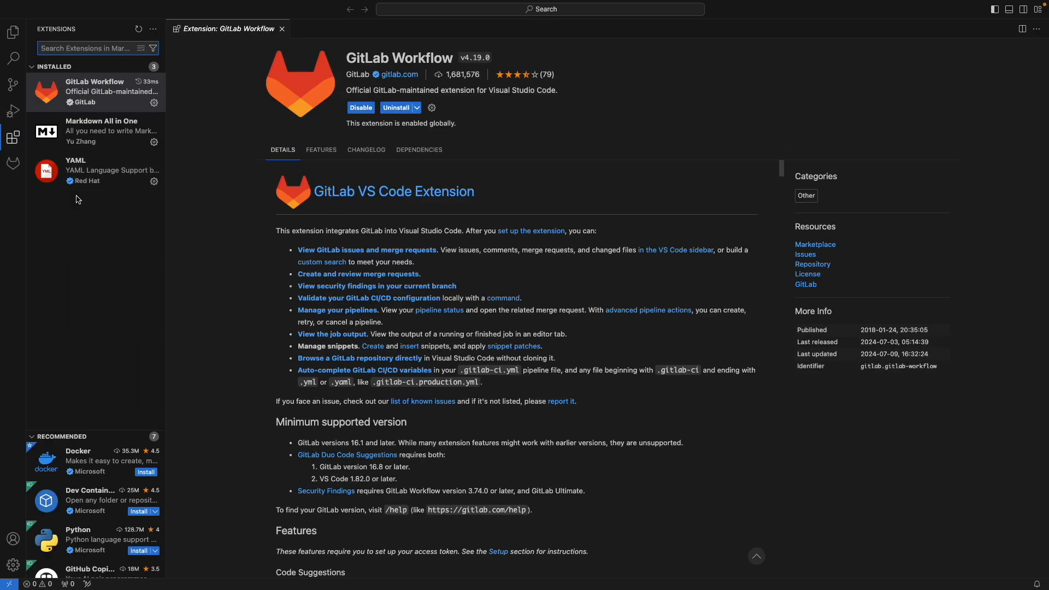
- Start connecting the GitLab Workflow extension to GitLab.com with OAuth and allow the browser sign-in
{"action": "left_click", "coordinate": [13, 163]}
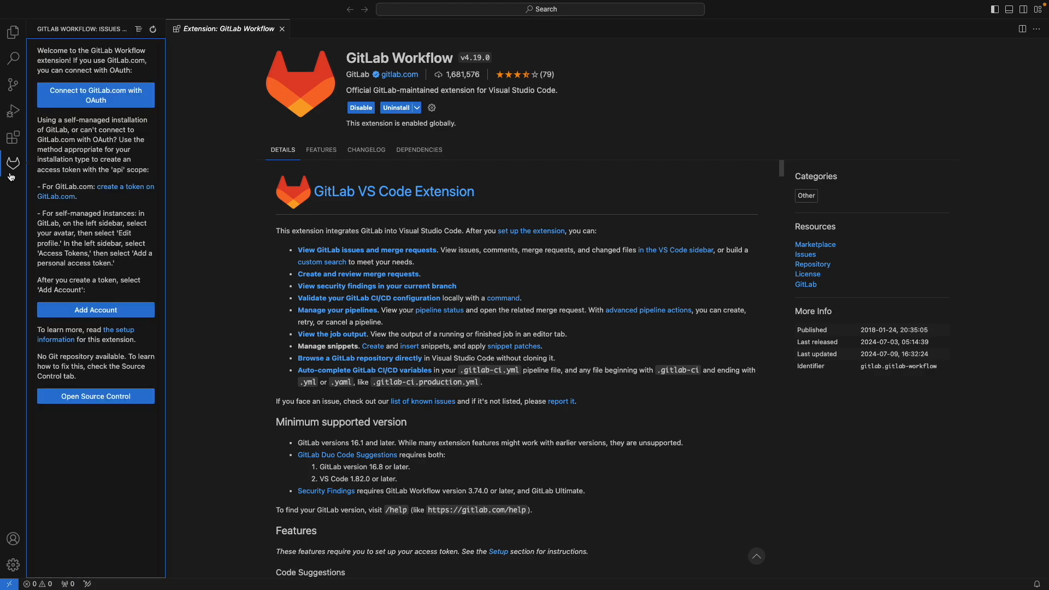
{"action": "mouse_move", "coordinate": [64, 57]}
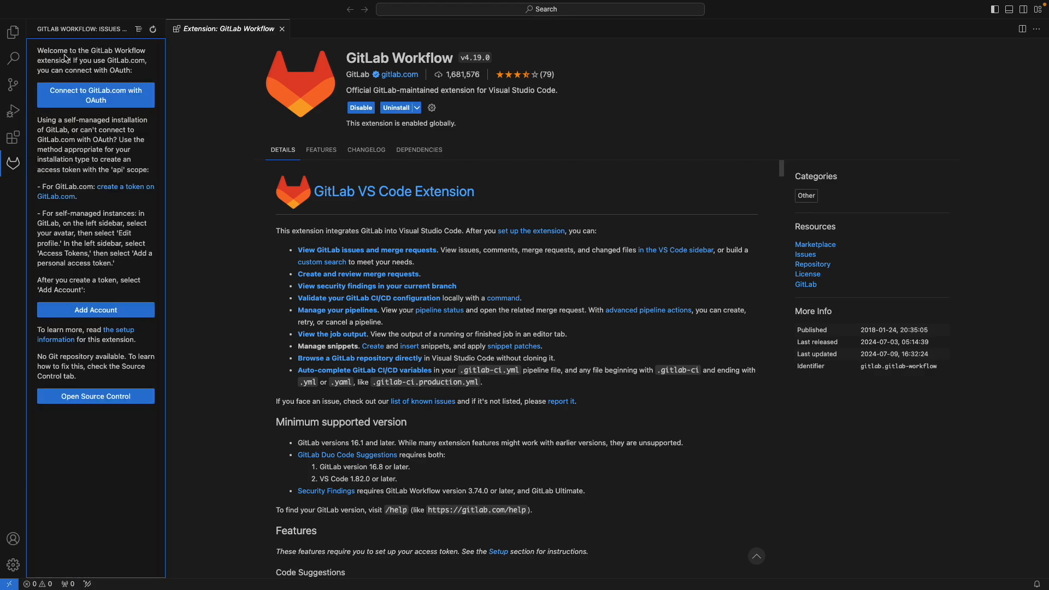
{"action": "mouse_move", "coordinate": [96, 95]}
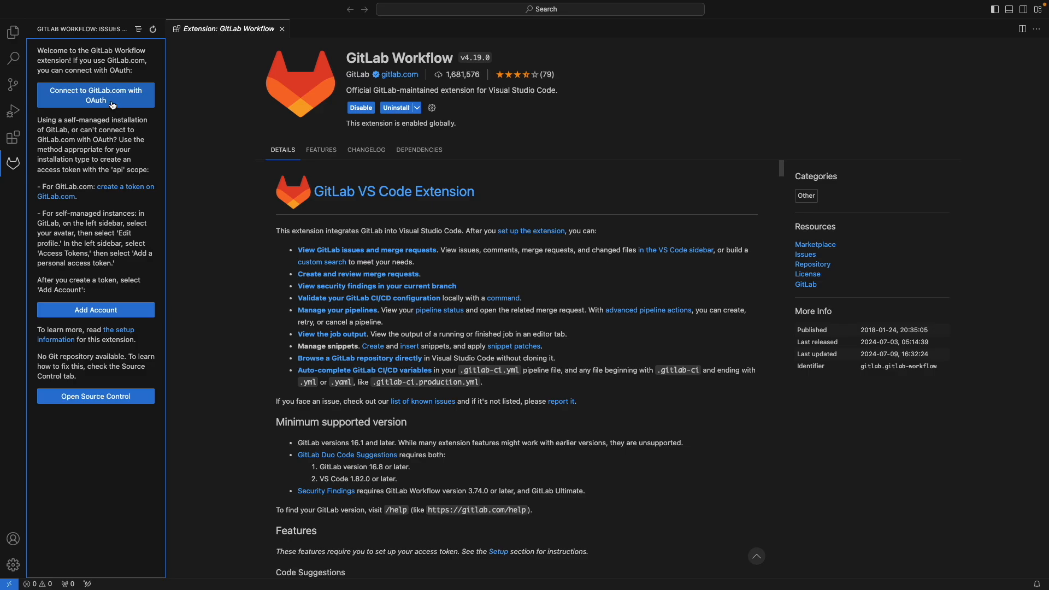
{"action": "left_click", "coordinate": [96, 95]}
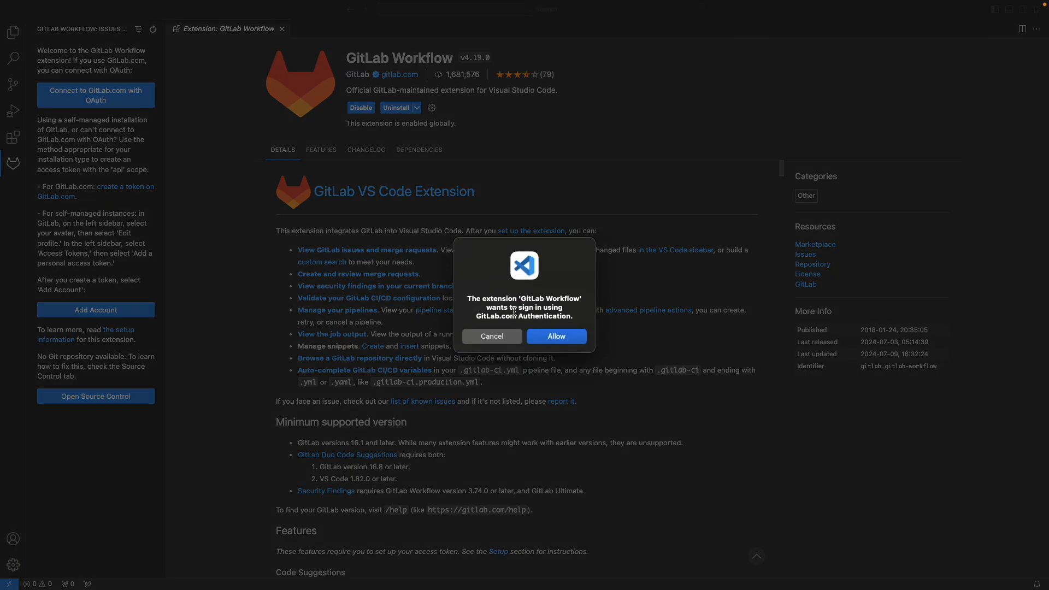
{"action": "left_click", "coordinate": [556, 335]}
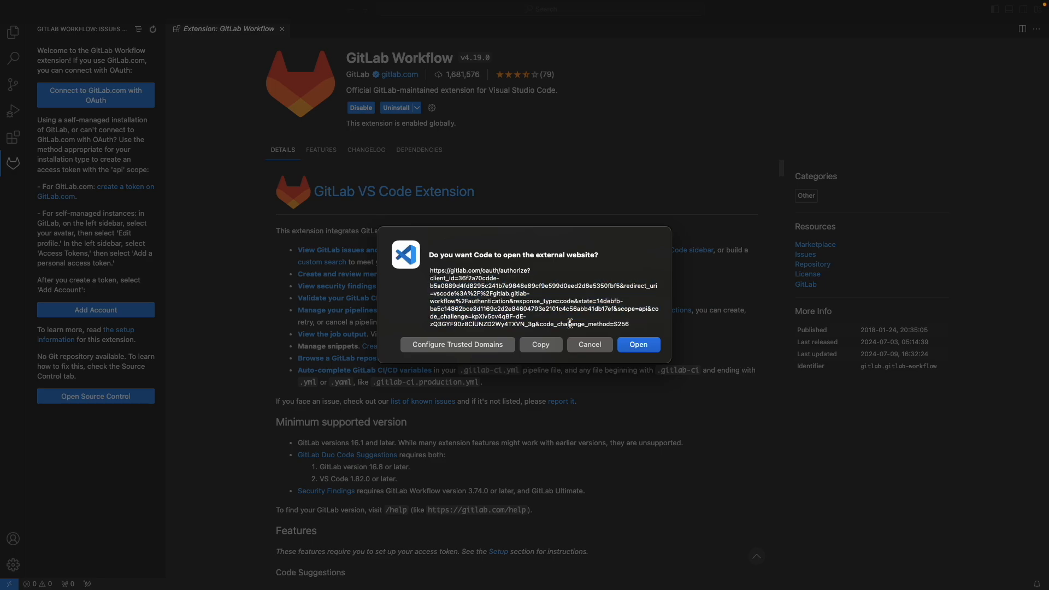
{"action": "left_click", "coordinate": [638, 344]}
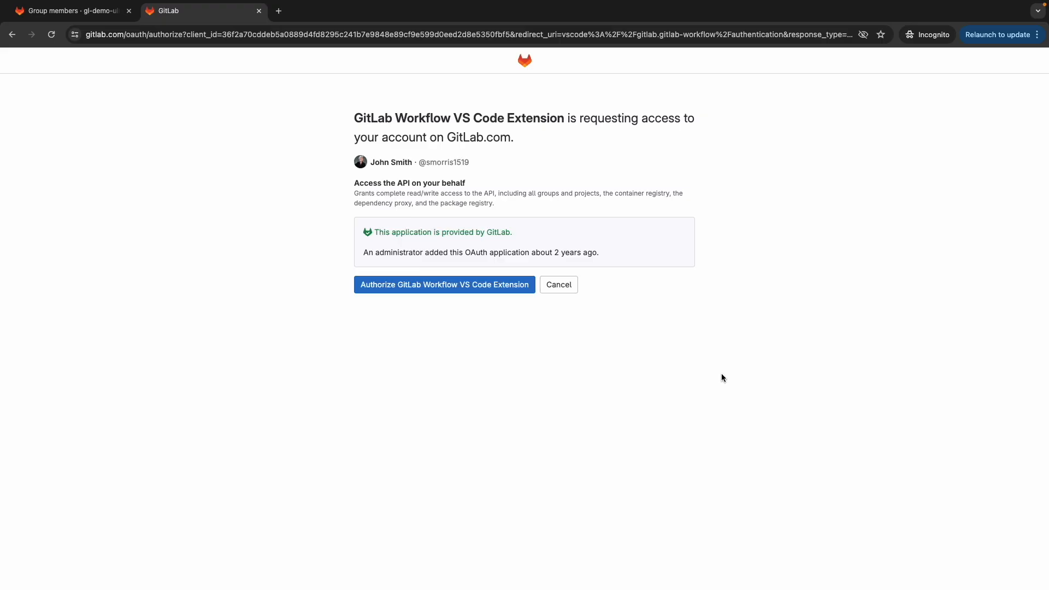
{"action": "mouse_move", "coordinate": [382, 141]}
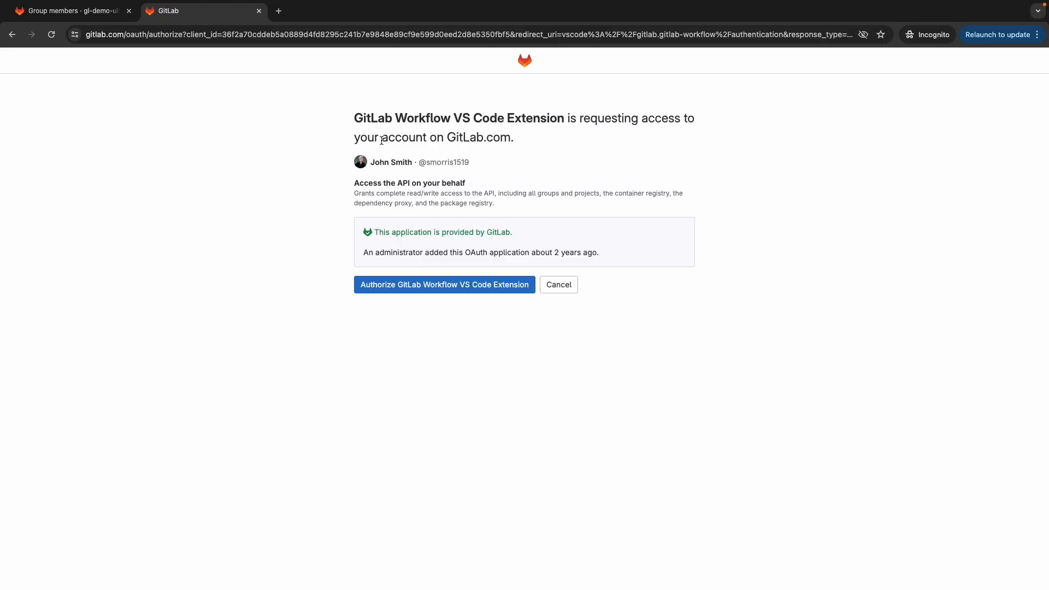
{"action": "mouse_move", "coordinate": [751, 132]}
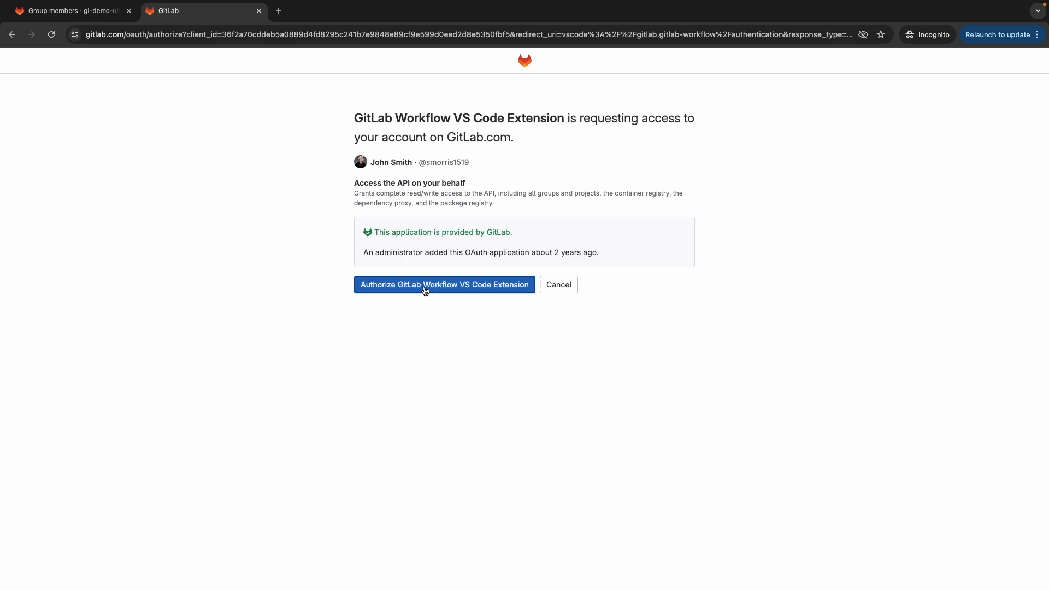
- Authorize the extension on the GitLab account page and return to Visual Studio Code
{"action": "left_click", "coordinate": [445, 284]}
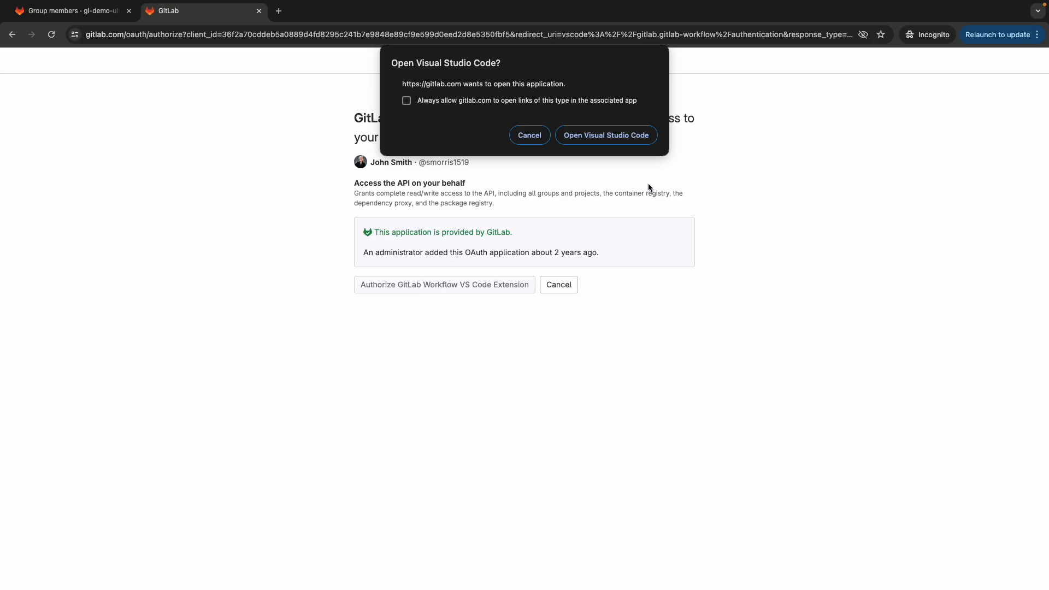
{"action": "left_click", "coordinate": [605, 134]}
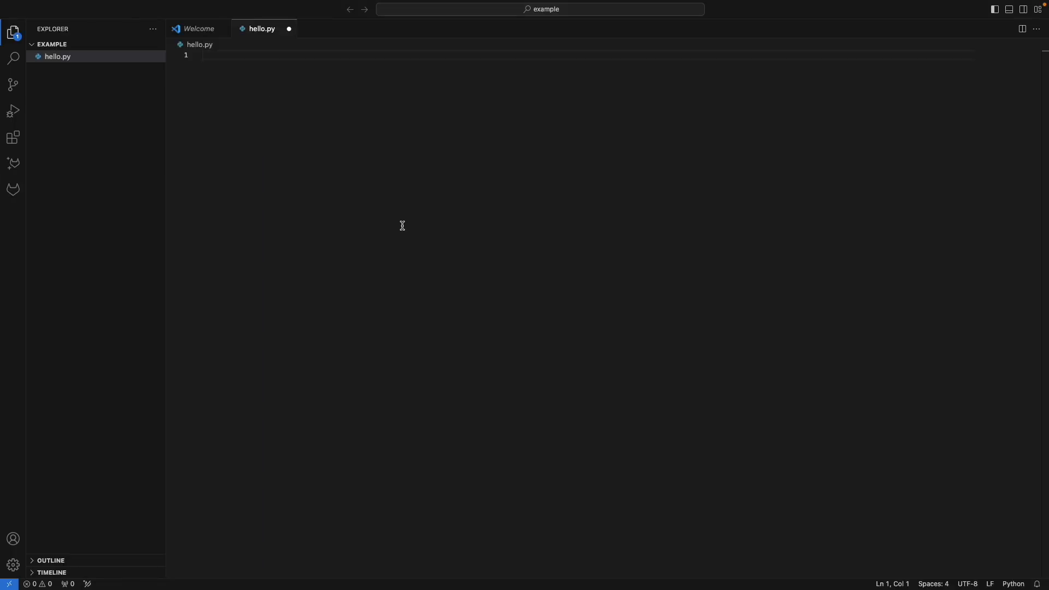
- Write the comment '# Write a hello world function' on line 1 of hello.py
{"action": "type", "text": "# Write a hello world func"}
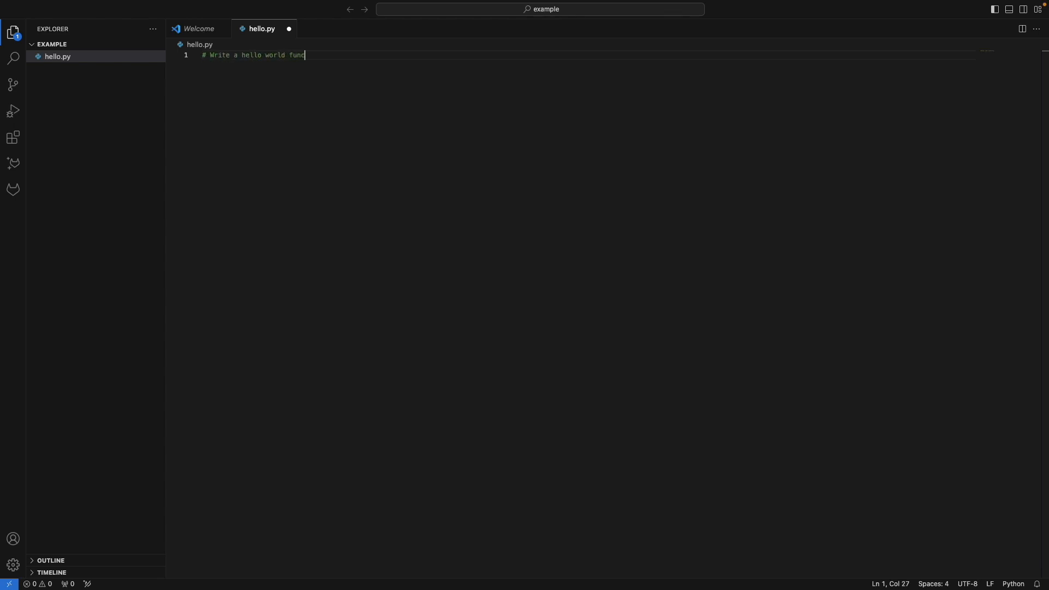
{"action": "type", "text": "tion"}
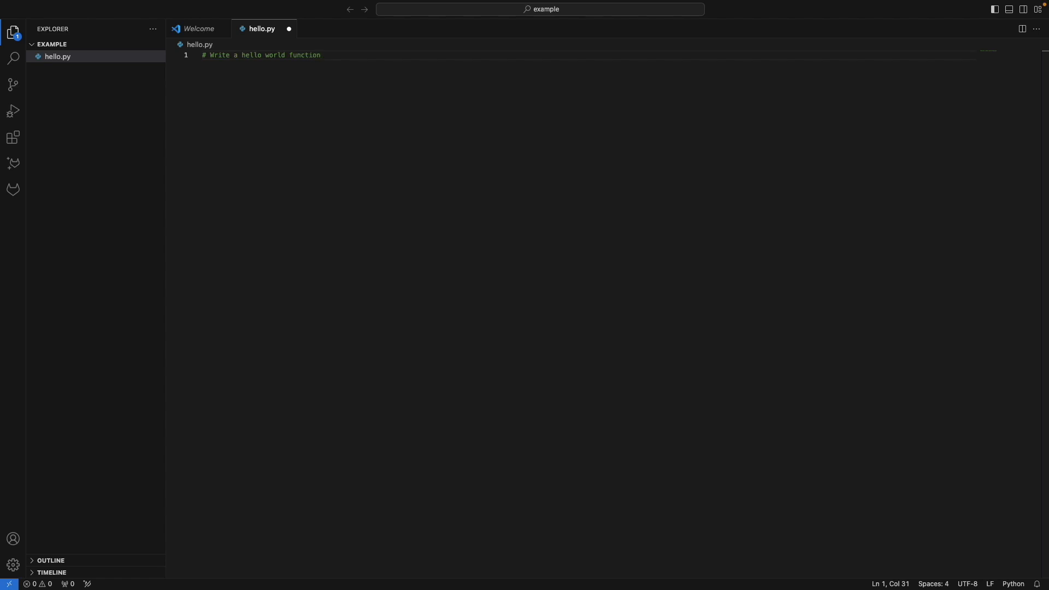
{"action": "mouse_move", "coordinate": [239, 122]}
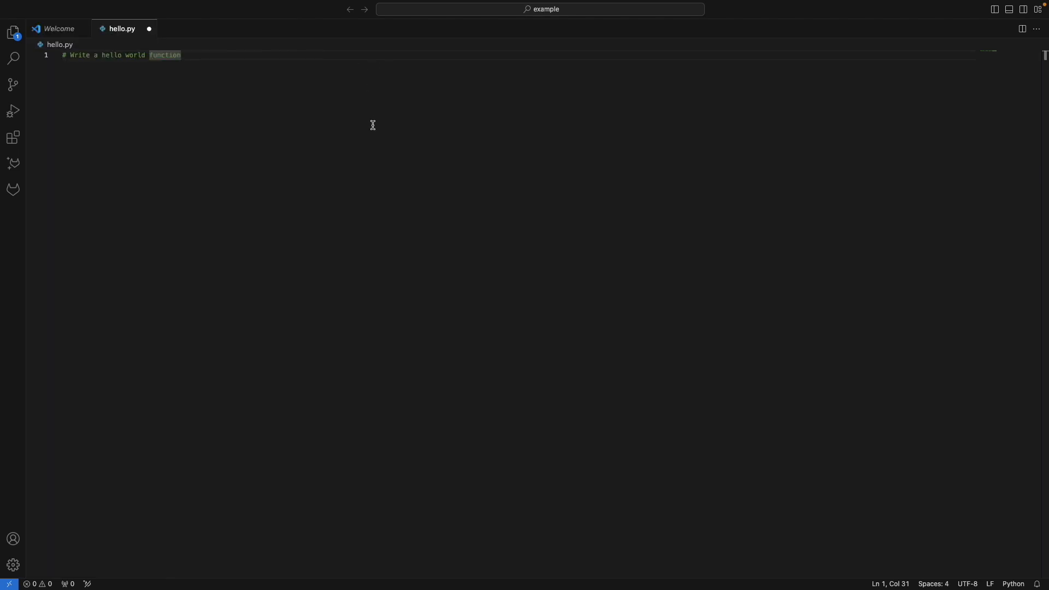
{"action": "mouse_move", "coordinate": [455, 280]}
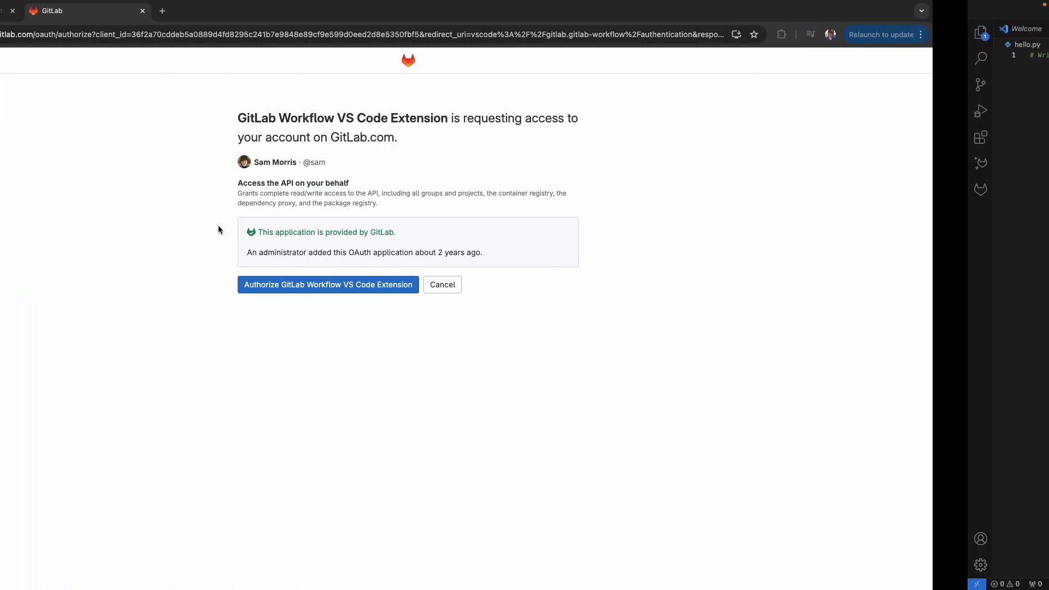
- Switch on the GitLab Duo Pro seat toggle for the signed-in member in the group's Duo settings
{"action": "left_click", "coordinate": [328, 284]}
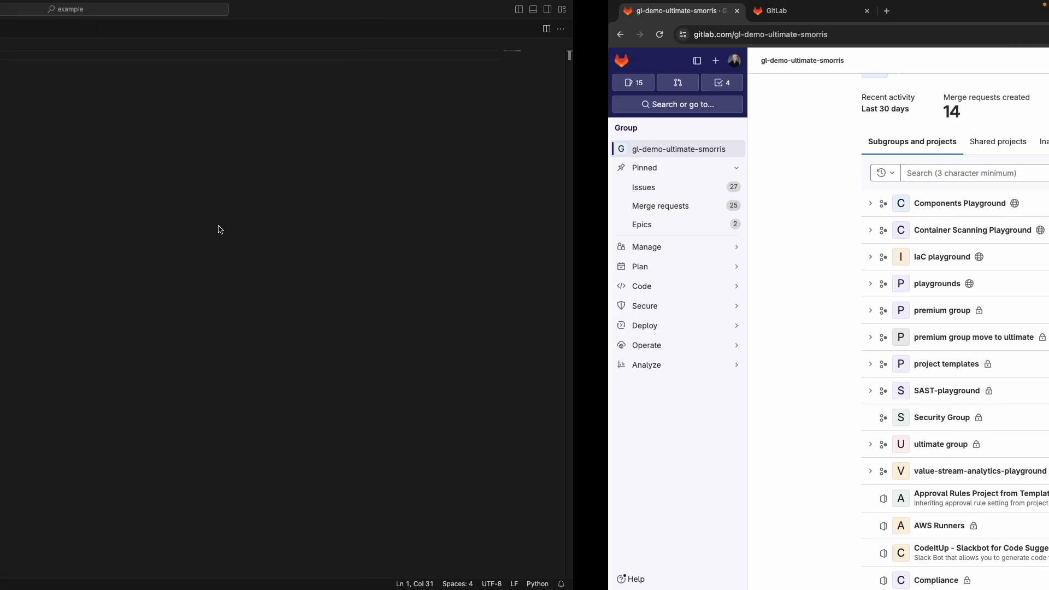
{"action": "left_click", "coordinate": [67, 10]}
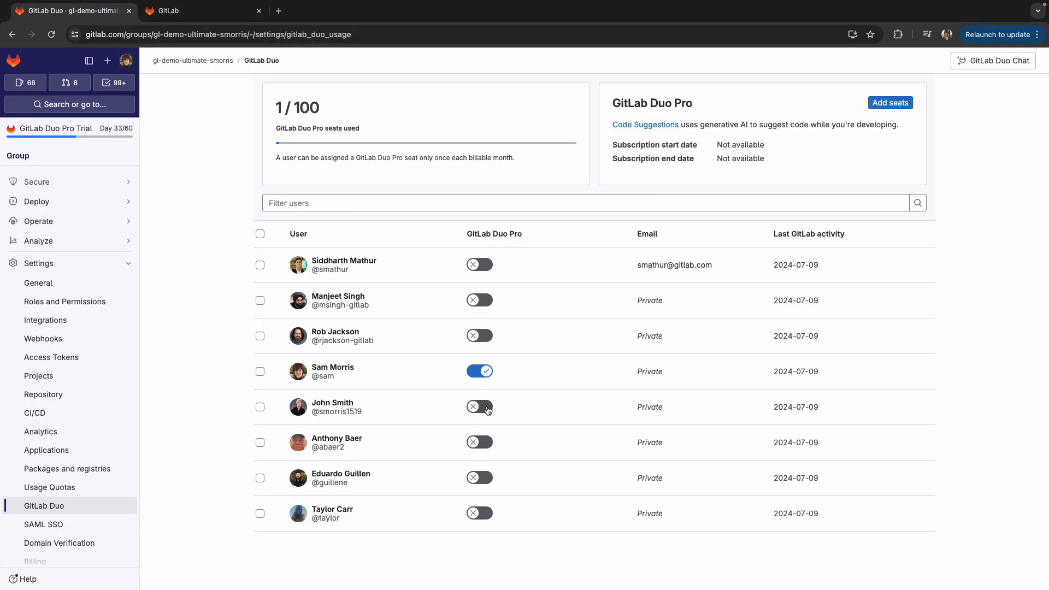
{"action": "left_click", "coordinate": [479, 406]}
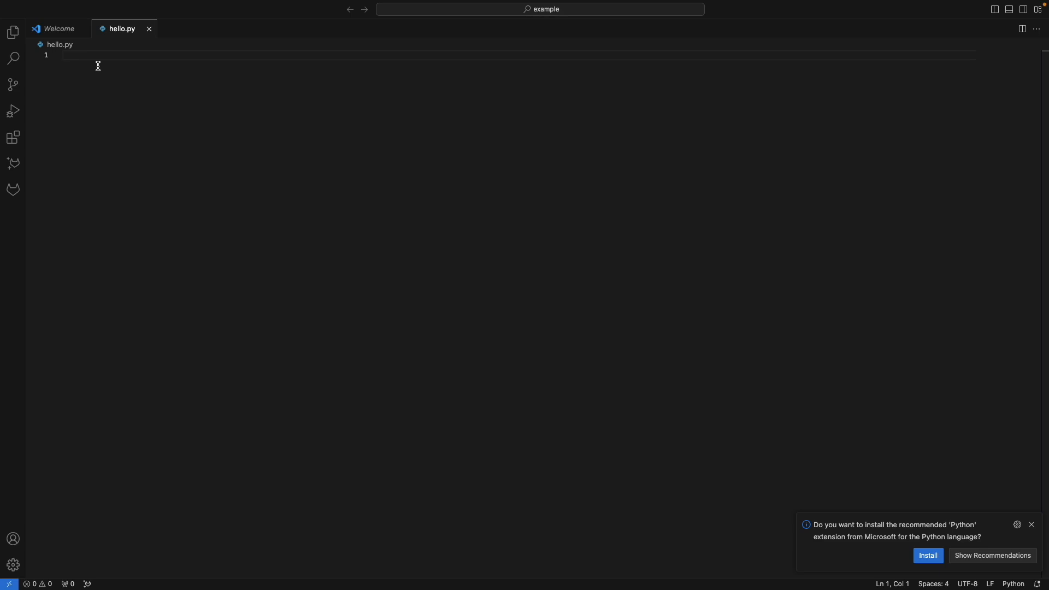
- Retype the comment '# Write a hello world' on a cleared line 1 of hello.py
{"action": "type", "text": "#"}
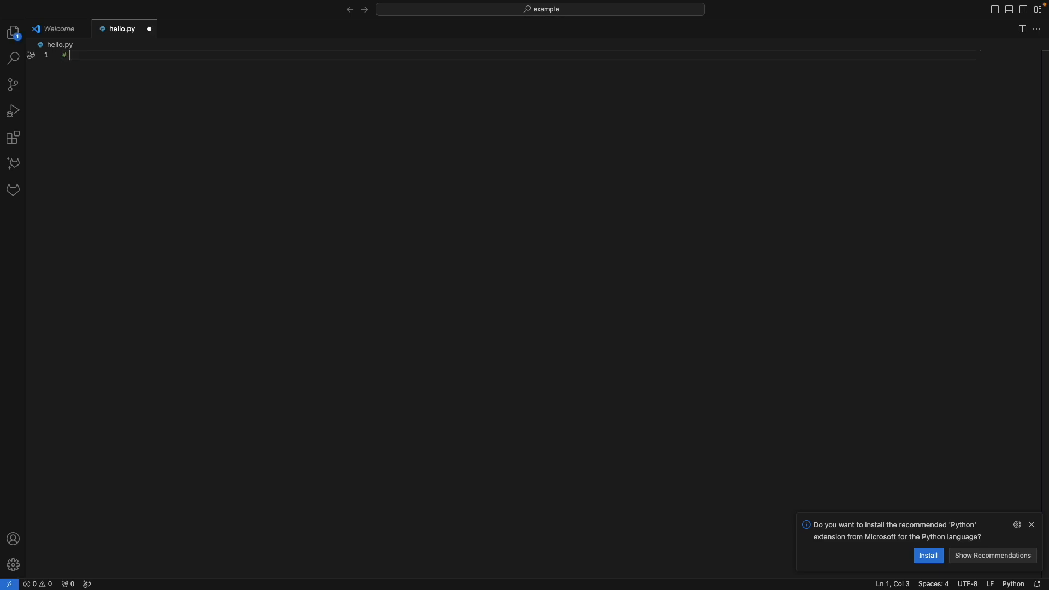
{"action": "type", "text": "Write a hello world"}
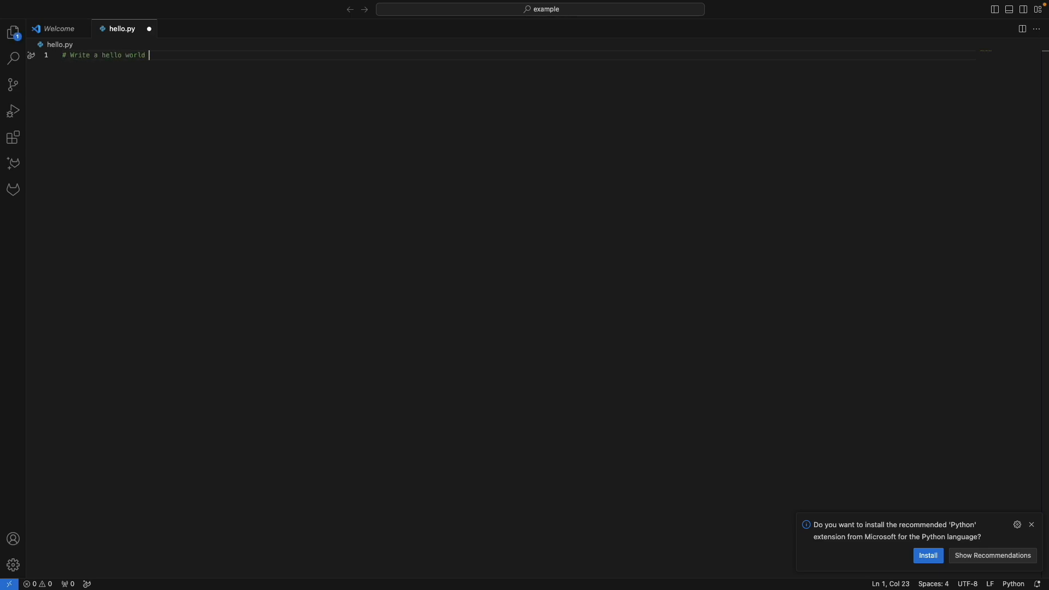